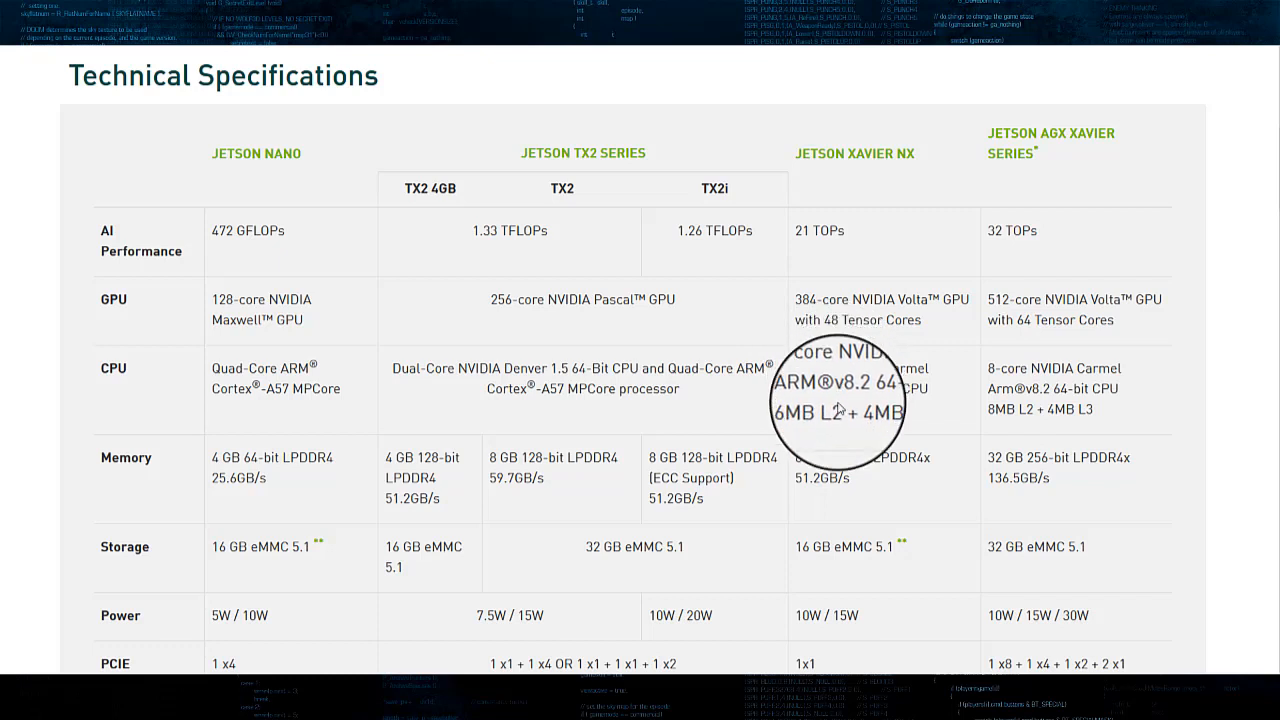
pyautogui.moveTo(850, 479)
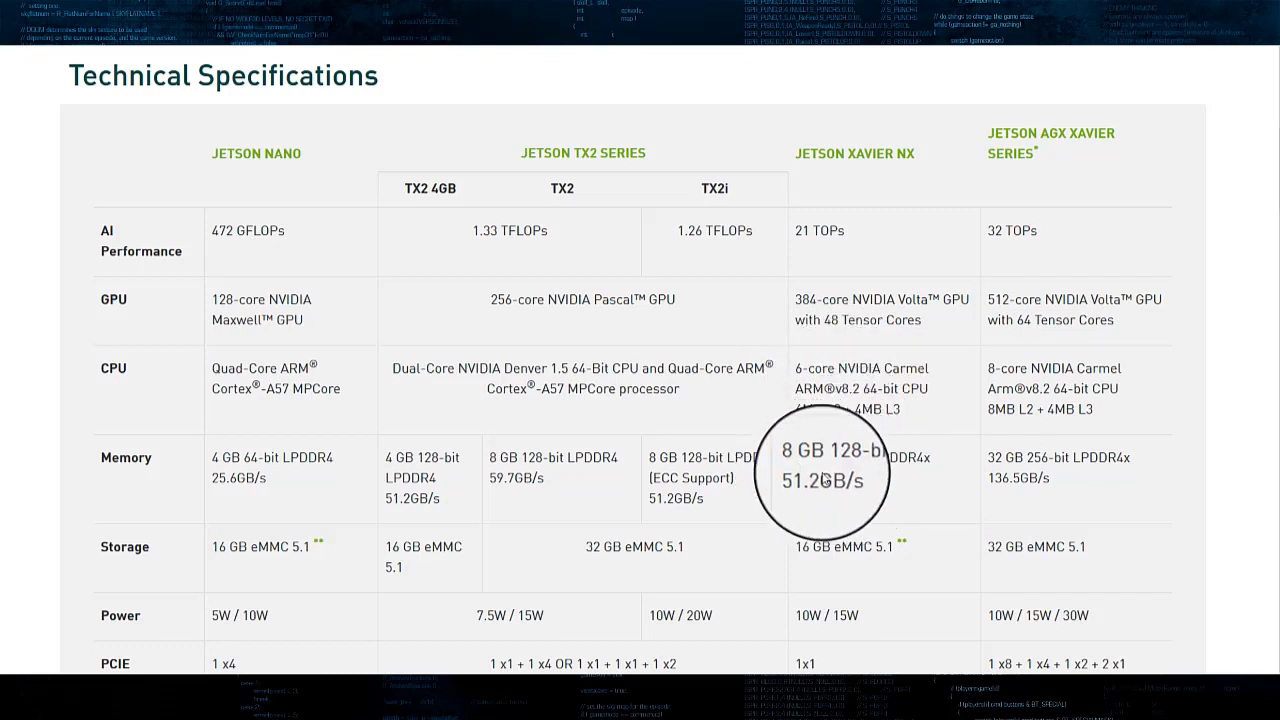
pyautogui.moveTo(230, 385)
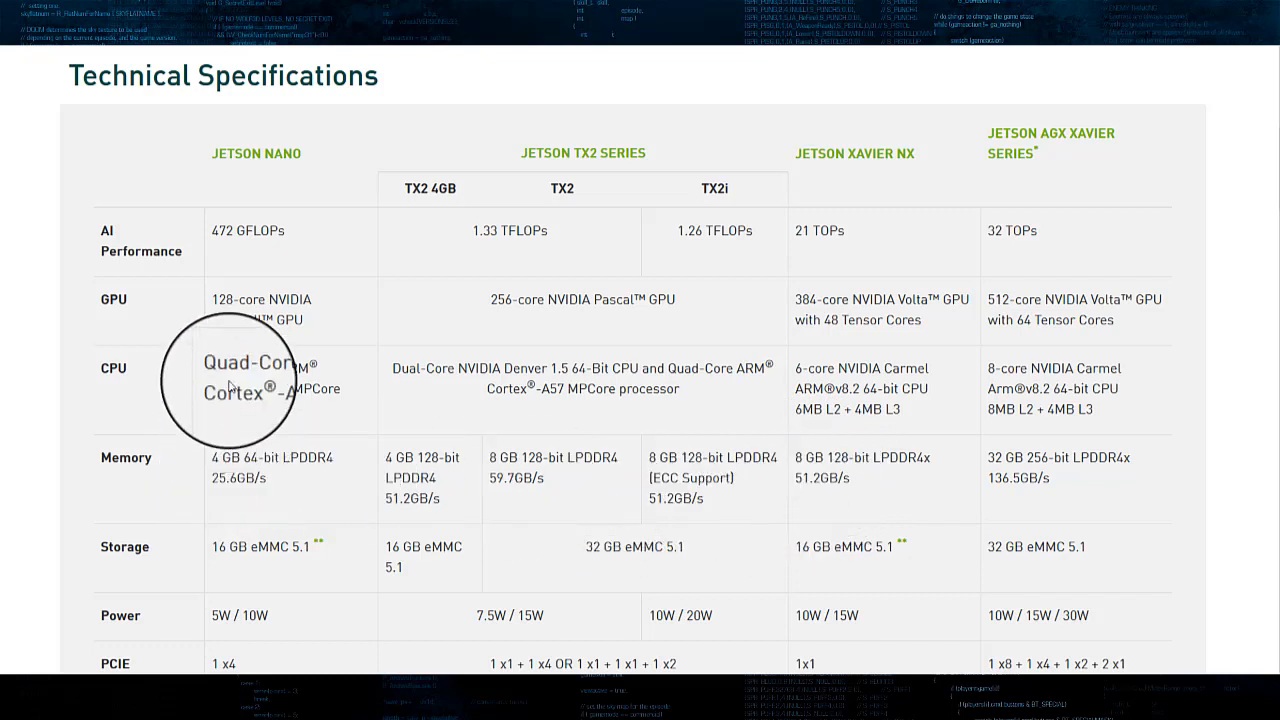
pyautogui.moveTo(244, 230)
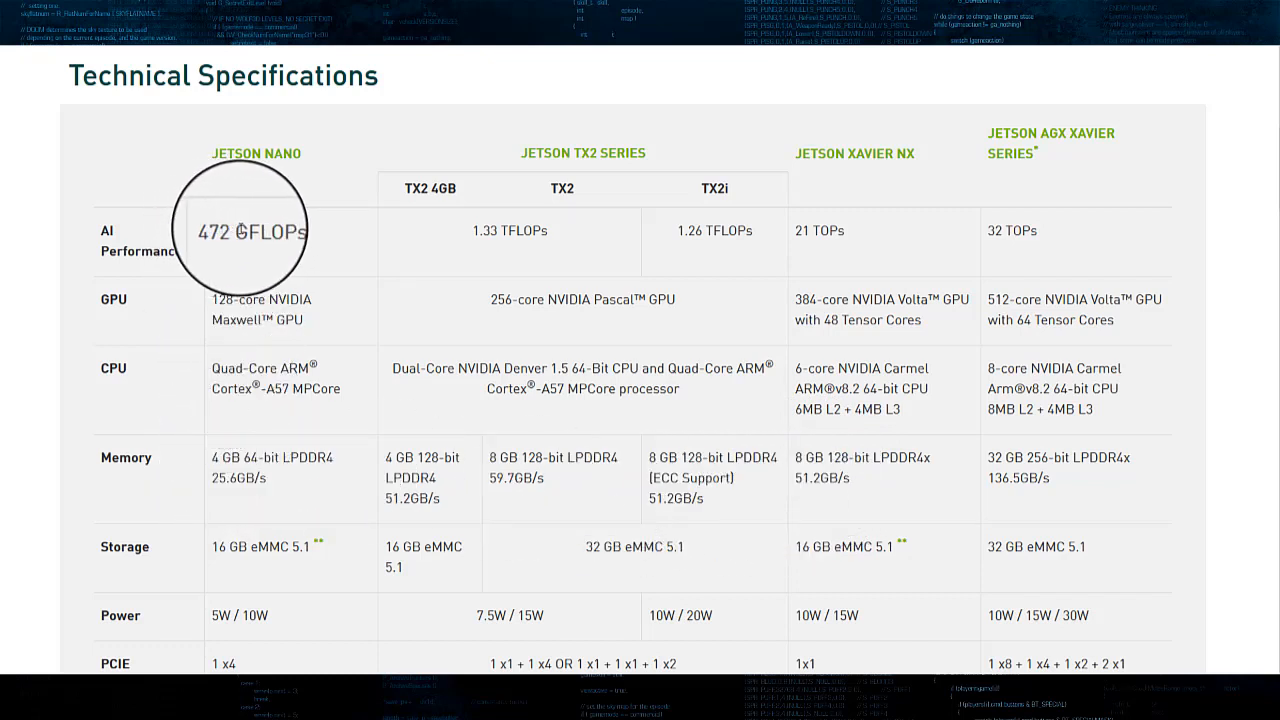
pyautogui.moveTo(734, 208)
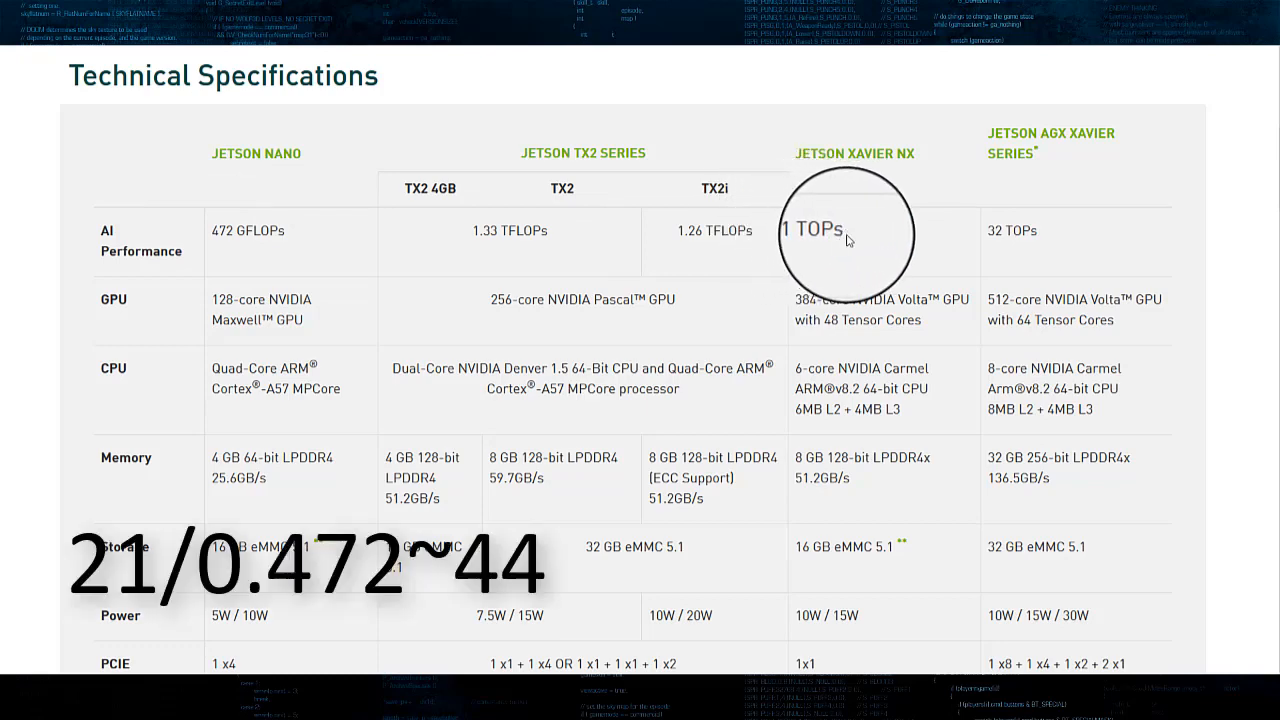
# Scroll the specifications table down to the video decode, display, DL accelerator, networking and mechanical rows.
pyautogui.scroll(-3)
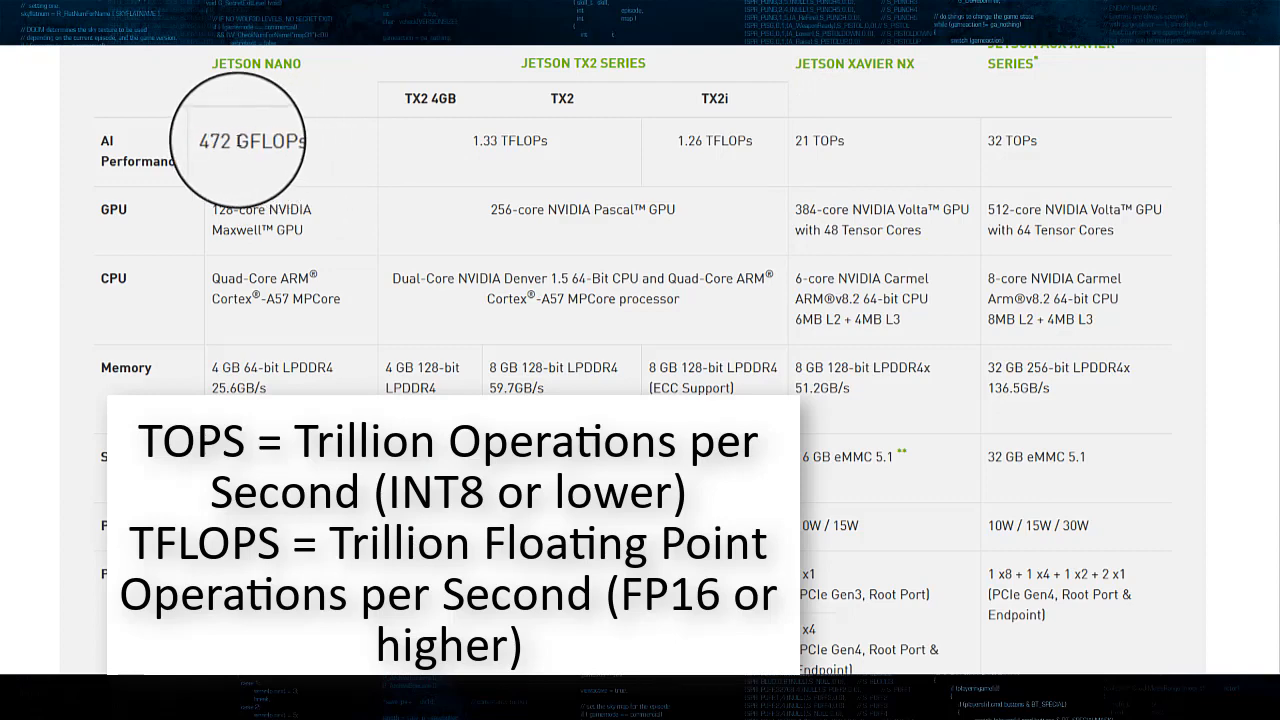
pyautogui.doubleClick(246, 142)
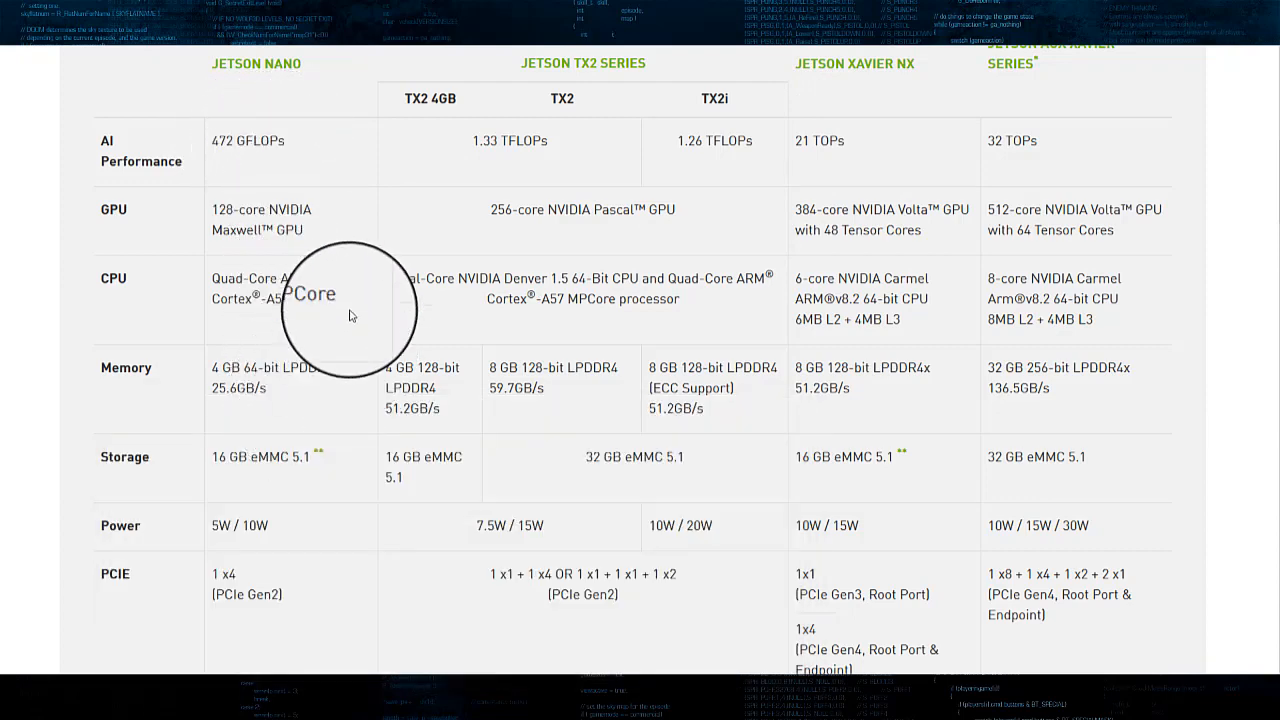
pyautogui.moveTo(325, 191)
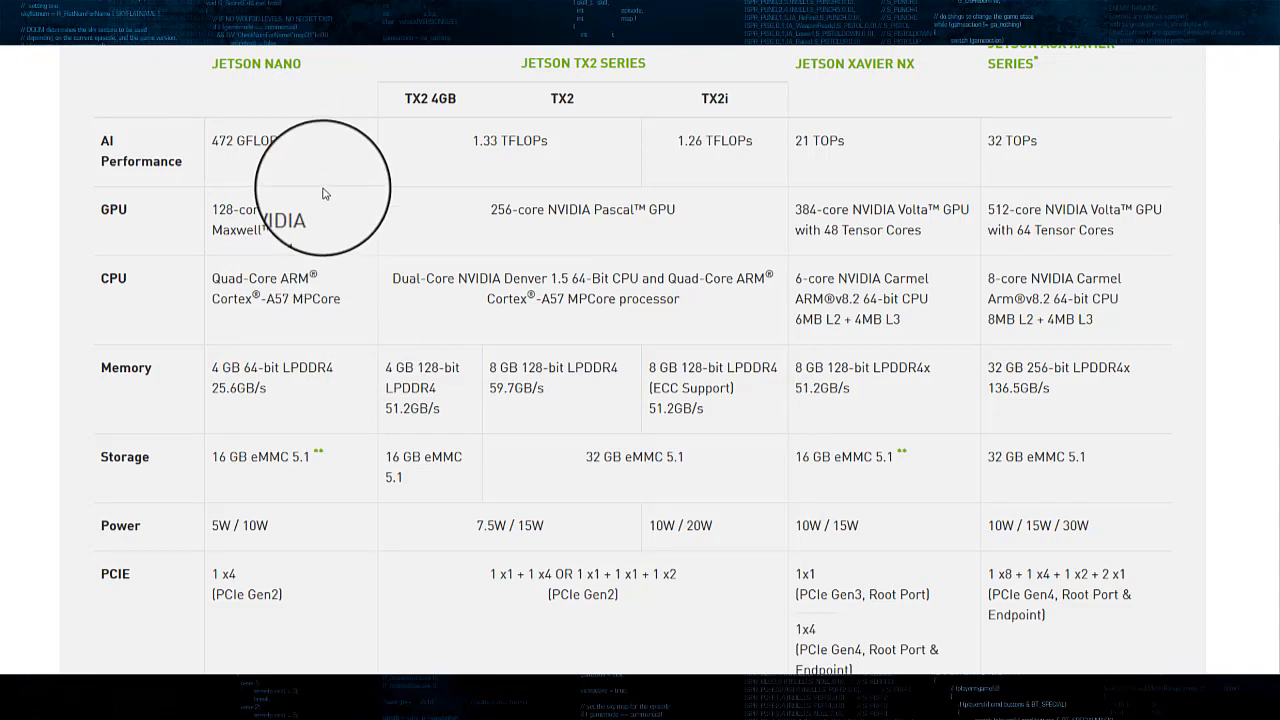
pyautogui.moveTo(290, 370)
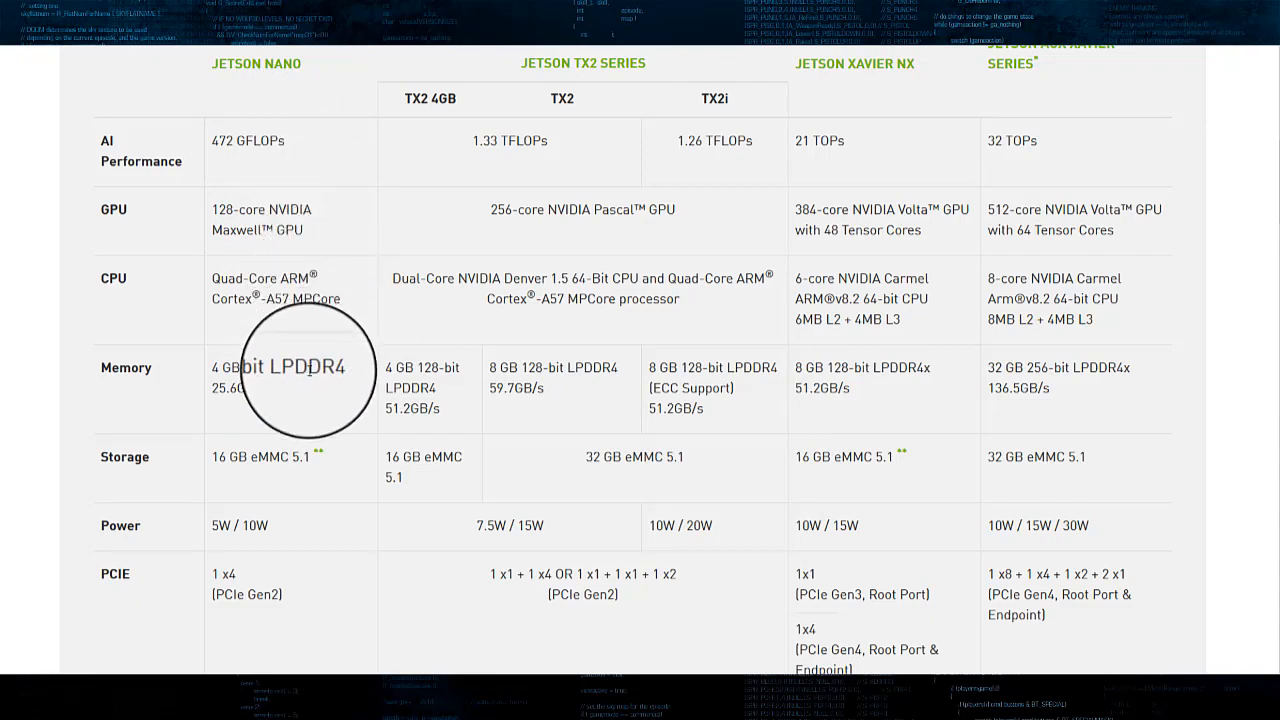
pyautogui.scroll(-3)
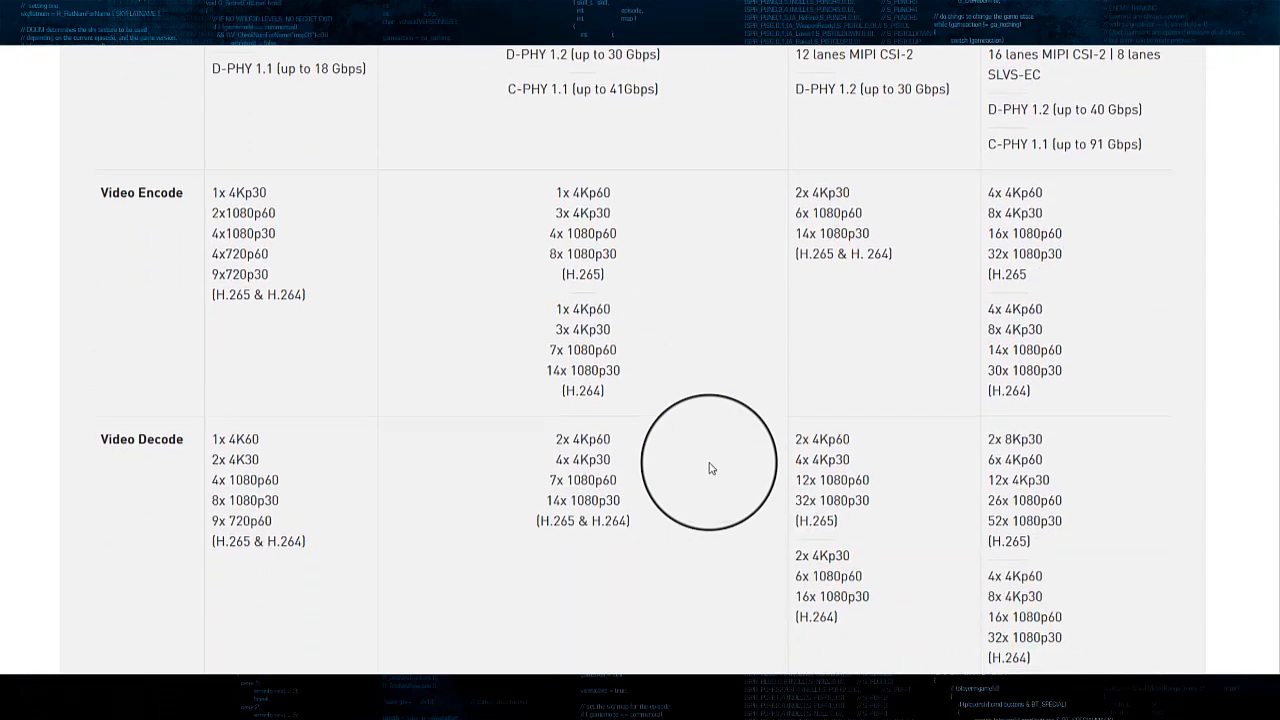
pyautogui.scroll(-3)
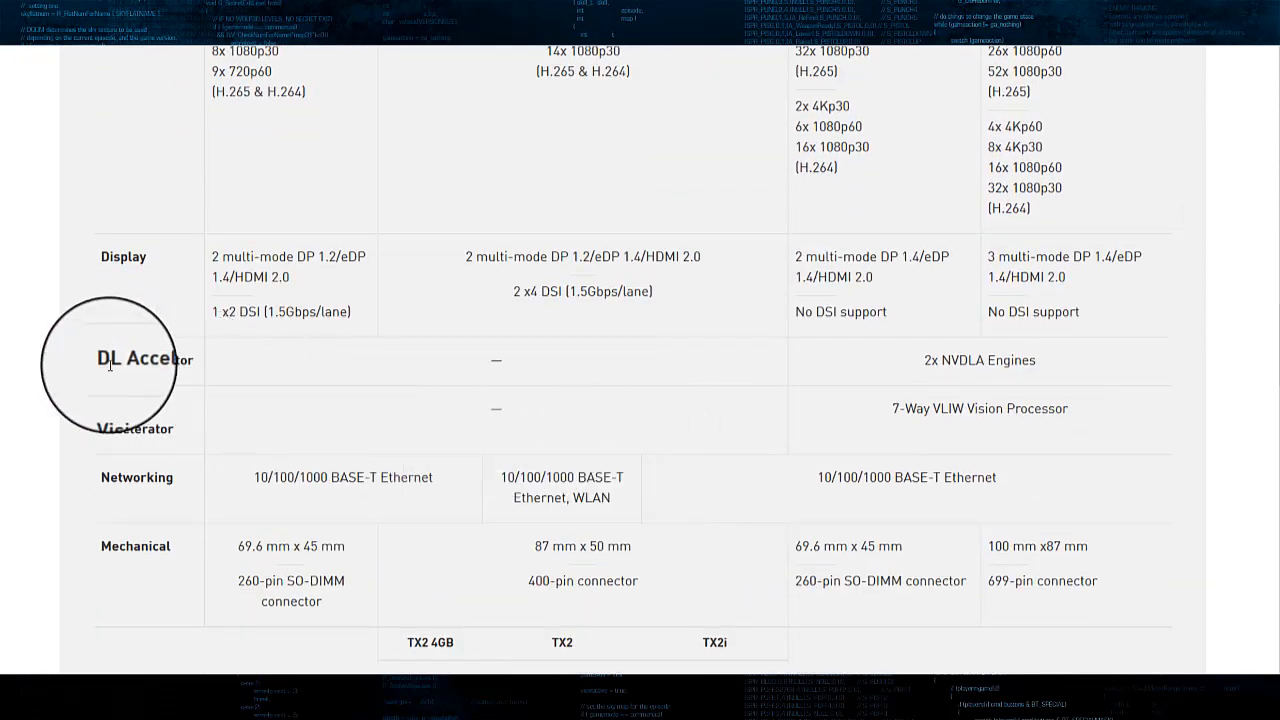
pyautogui.doubleClick(138, 360)
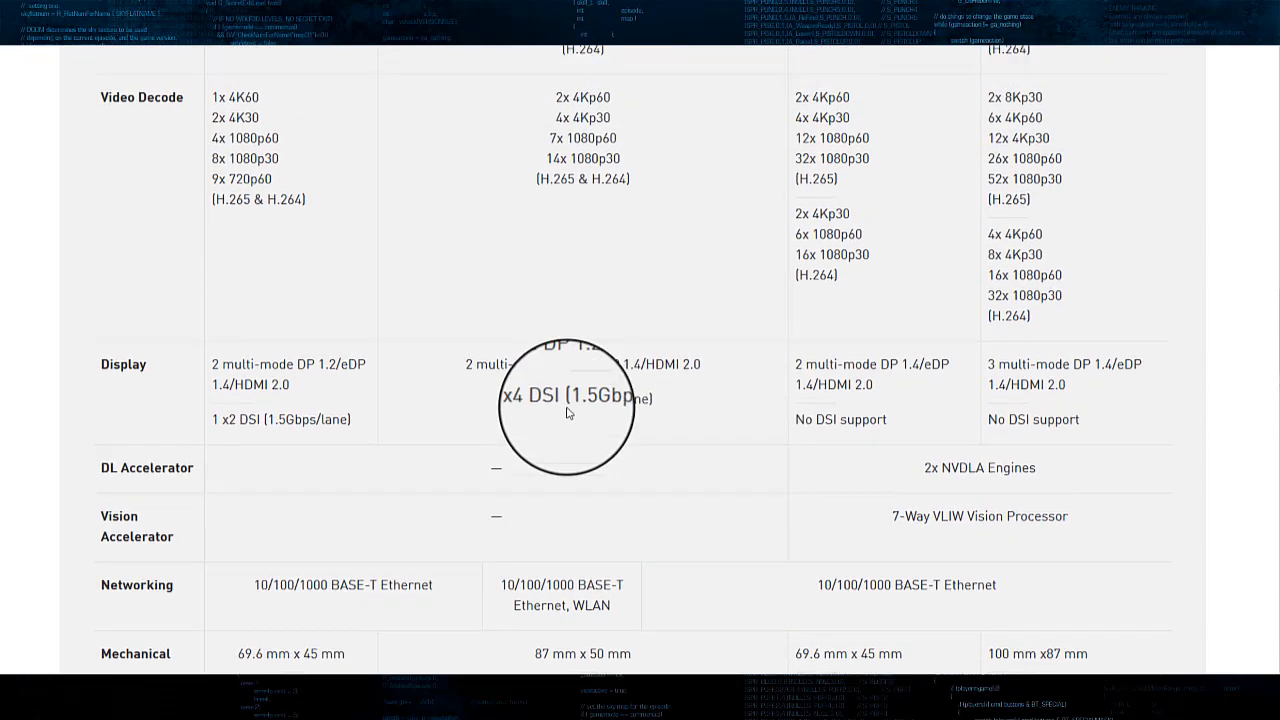
pyautogui.scroll(3)
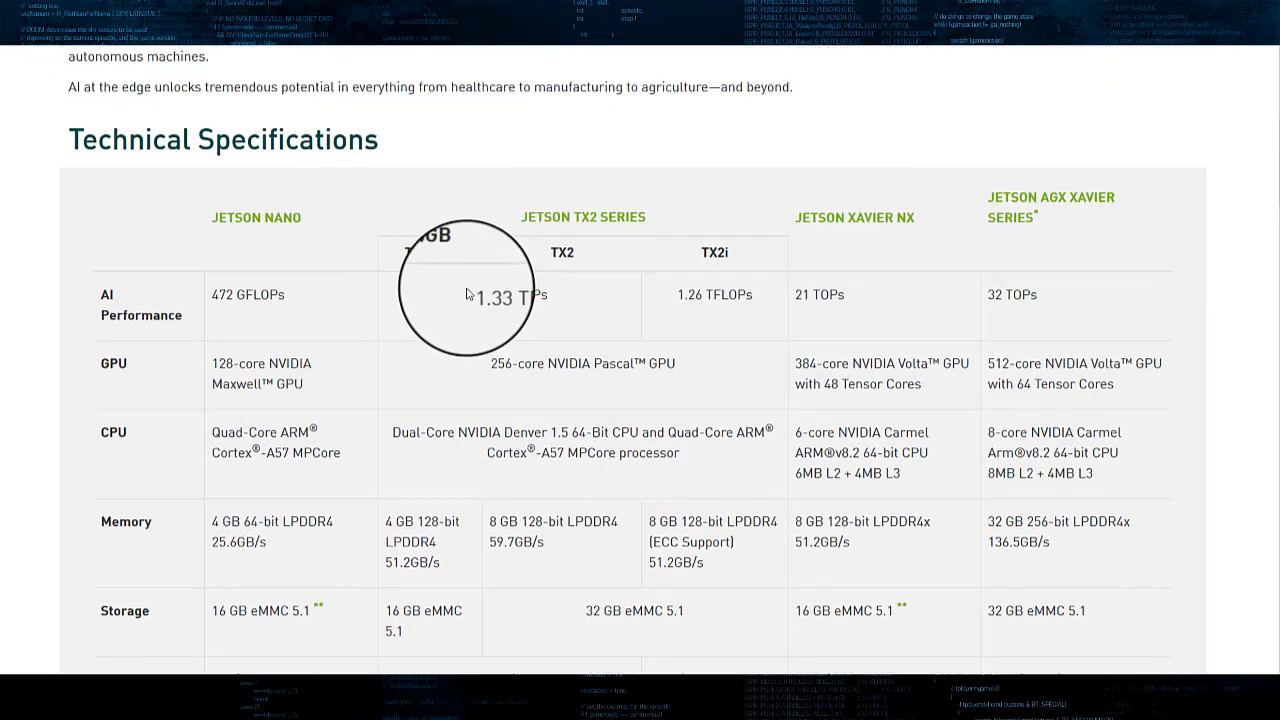
pyautogui.scroll(-3)
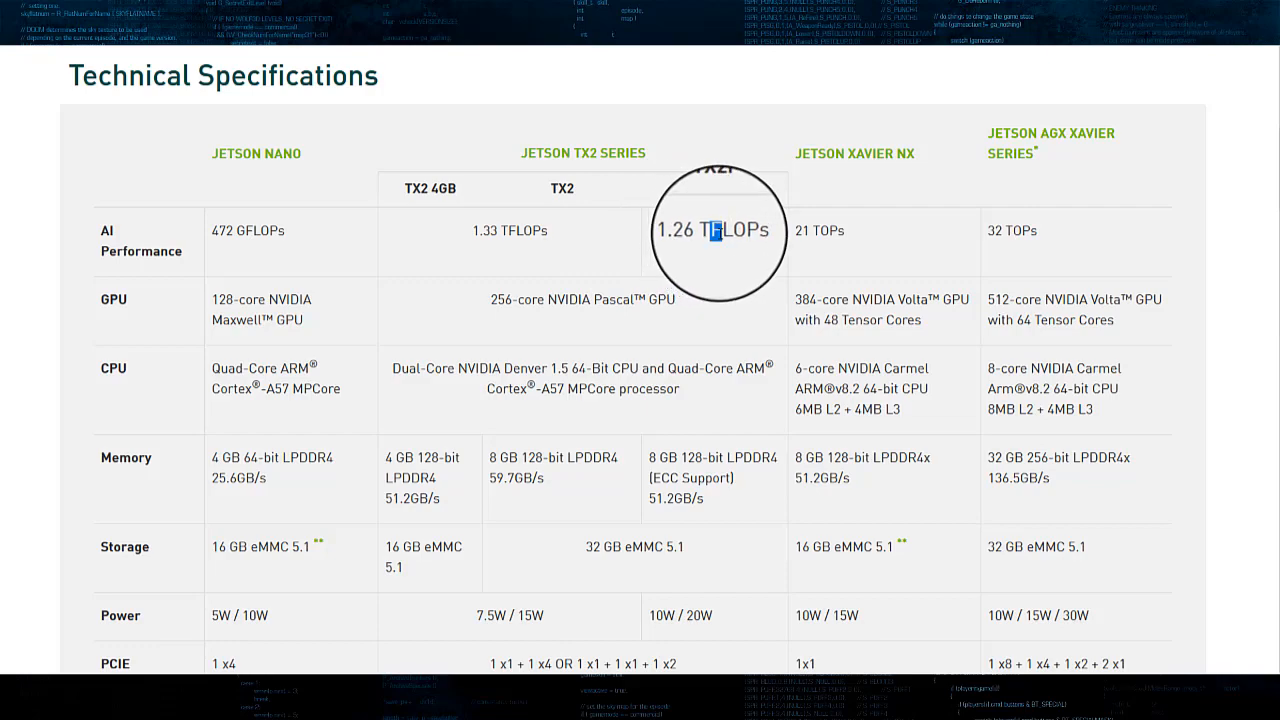
pyautogui.scroll(-3)
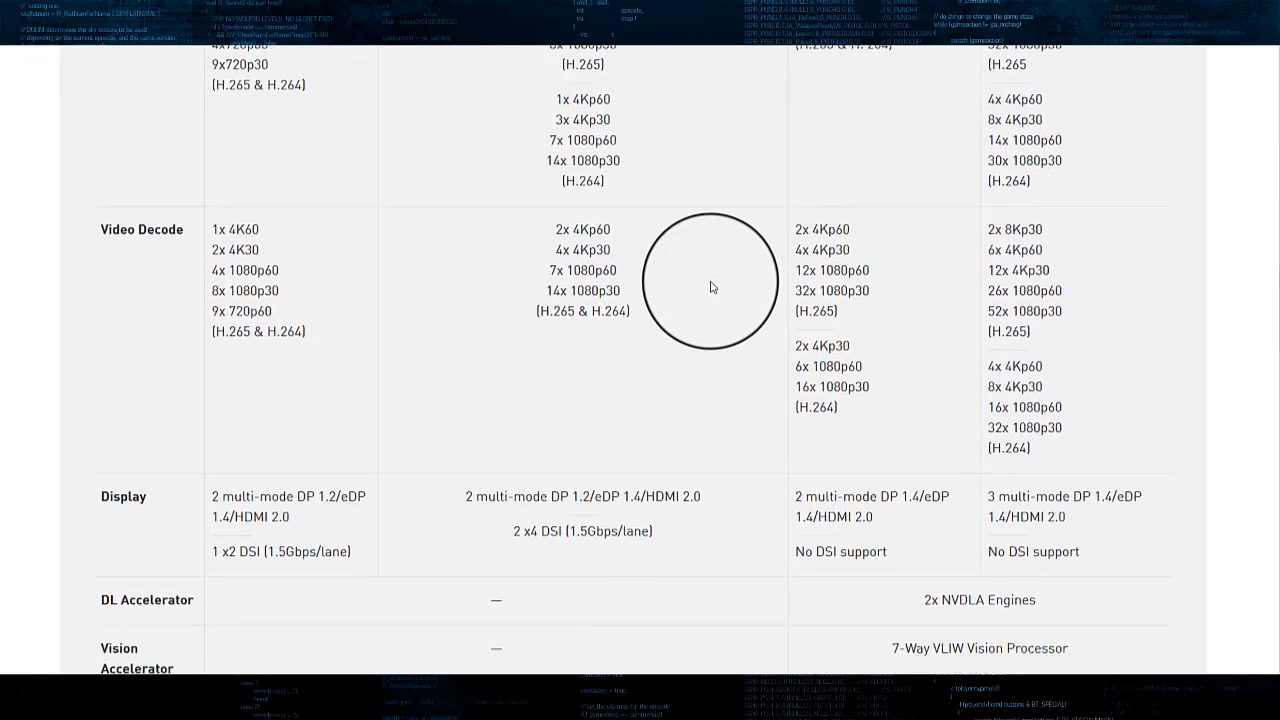
pyautogui.scroll(-3)
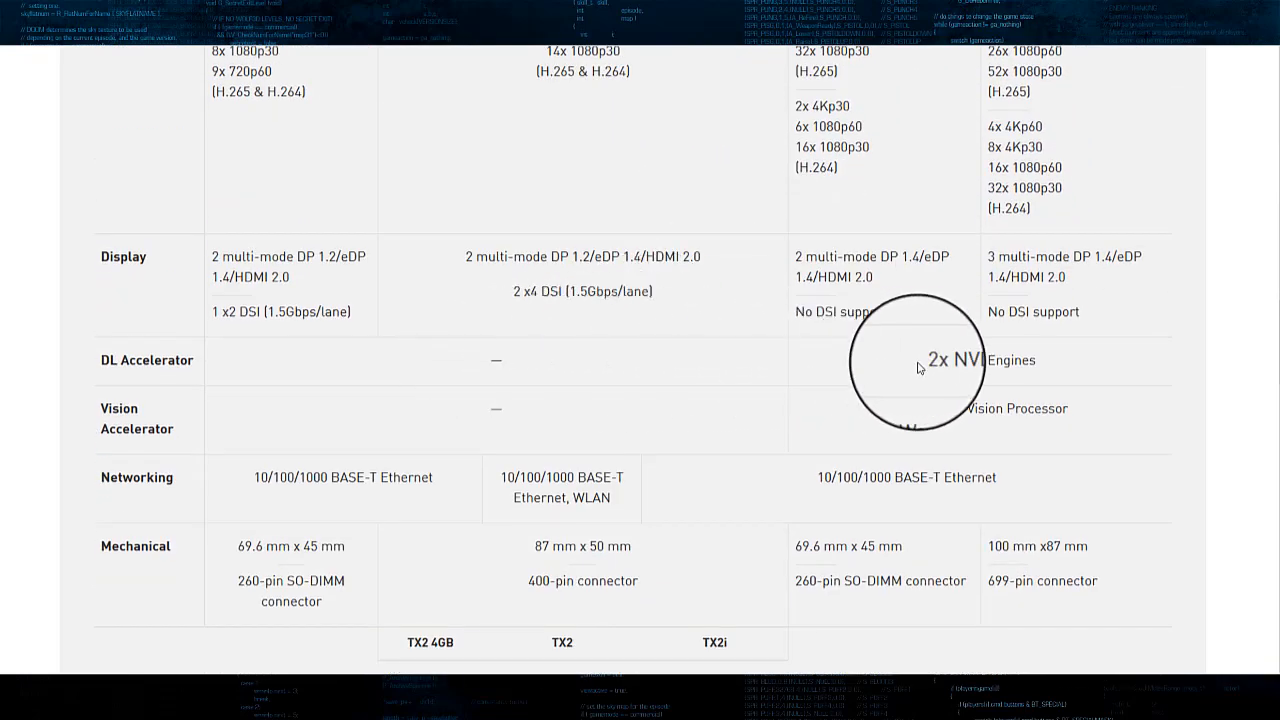